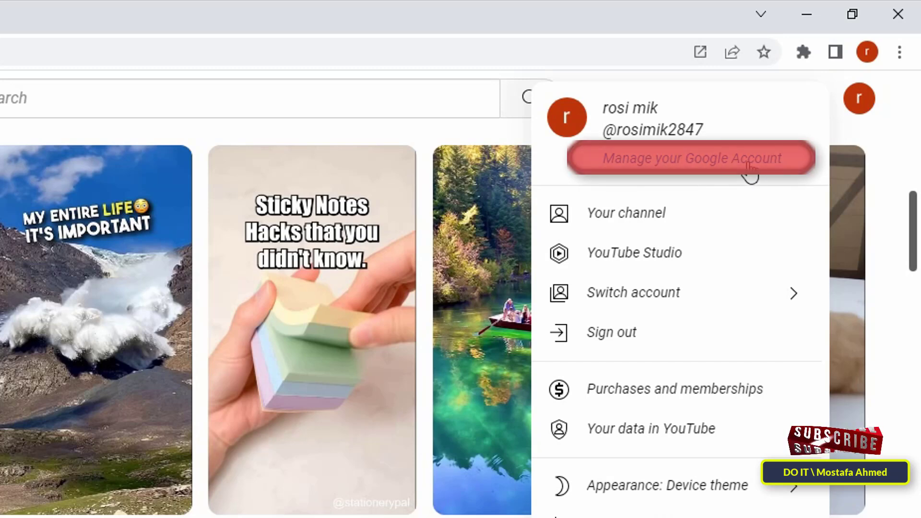
Step: Reach the Google Account management page from the YouTube account menu
left_click(690, 157)
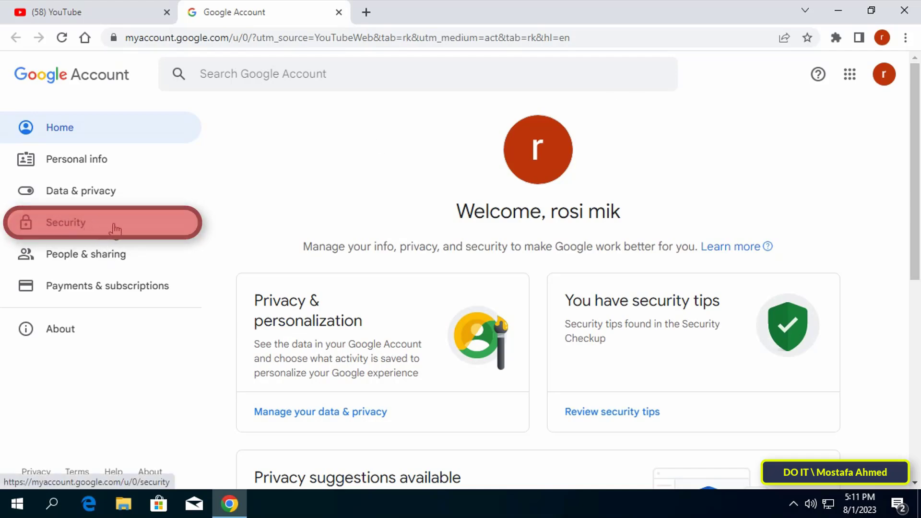
Step: Go to Security and choose Password under 'How you sign in to Google'
left_click(67, 222)
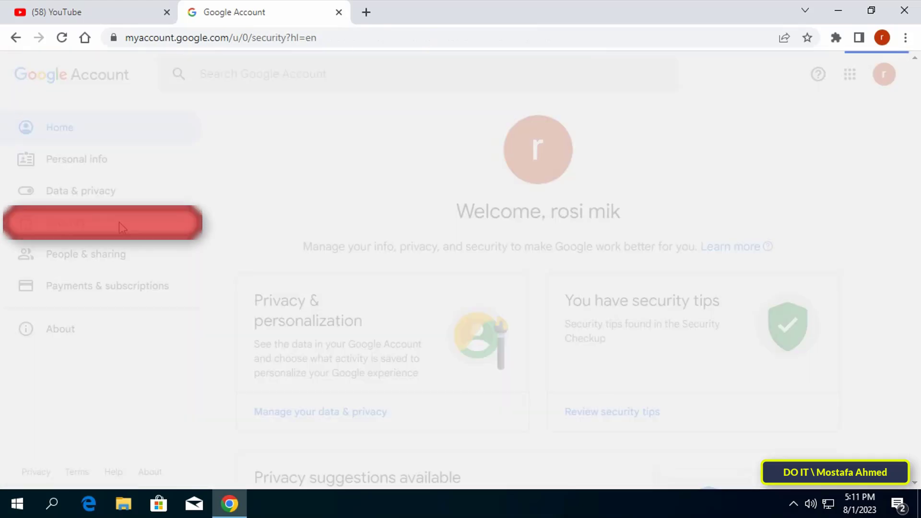
left_click(66, 222)
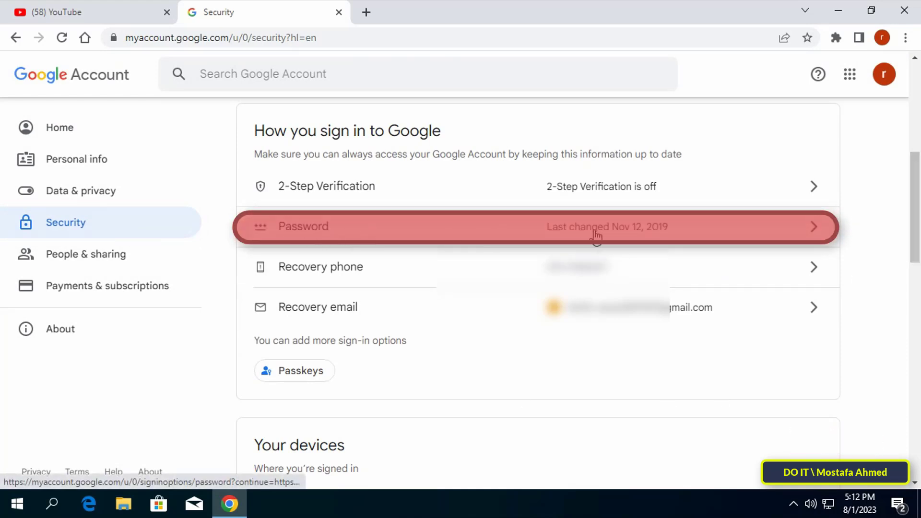
left_click(534, 227)
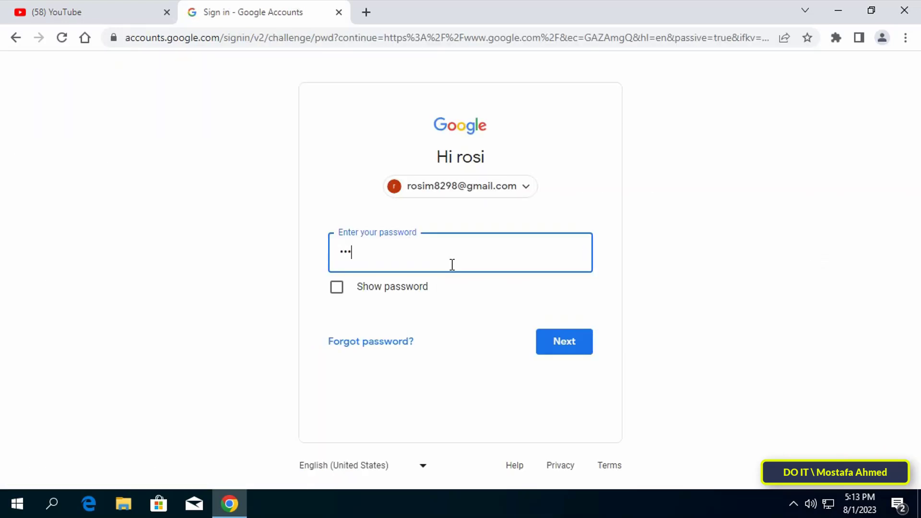
Step: Enter the current password and submit it so the password change page loads
type("•")
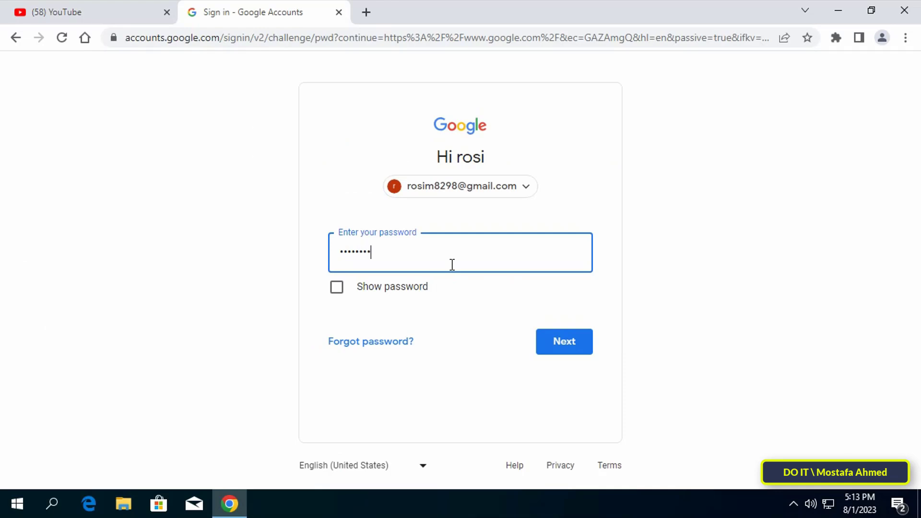
type("•")
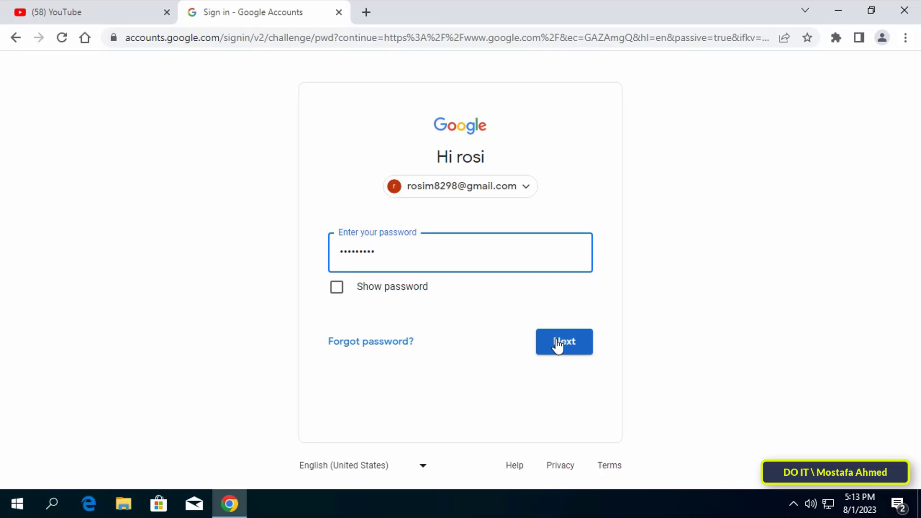
left_click(564, 342)
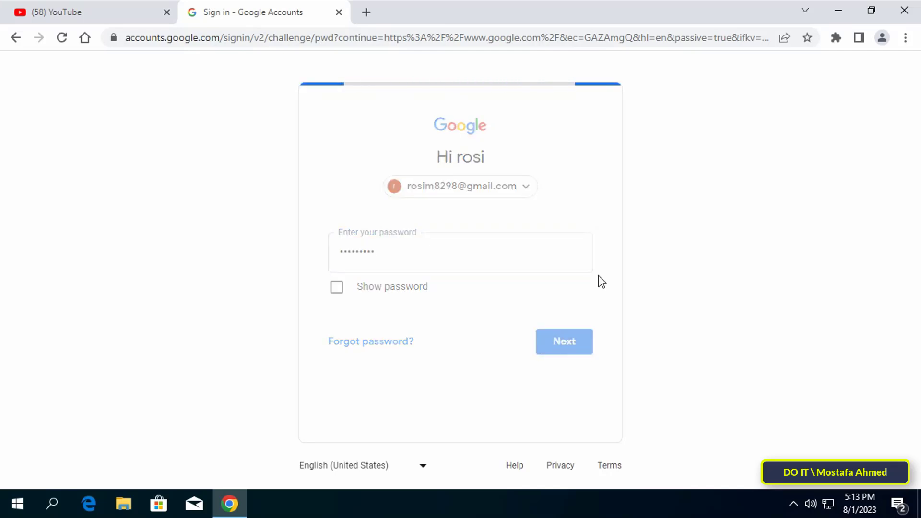
left_click(563, 341)
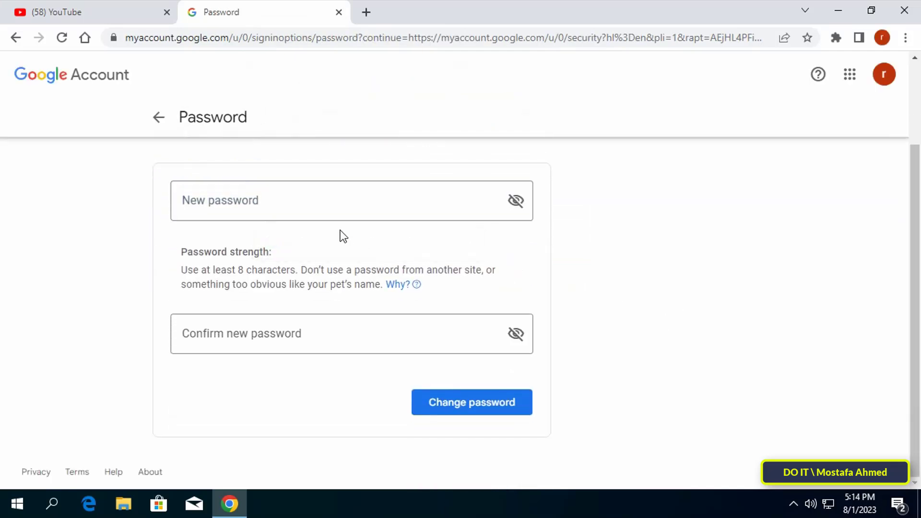
Step: Enter a new Strong-rated password, confirm it, and submit the change
type("••")
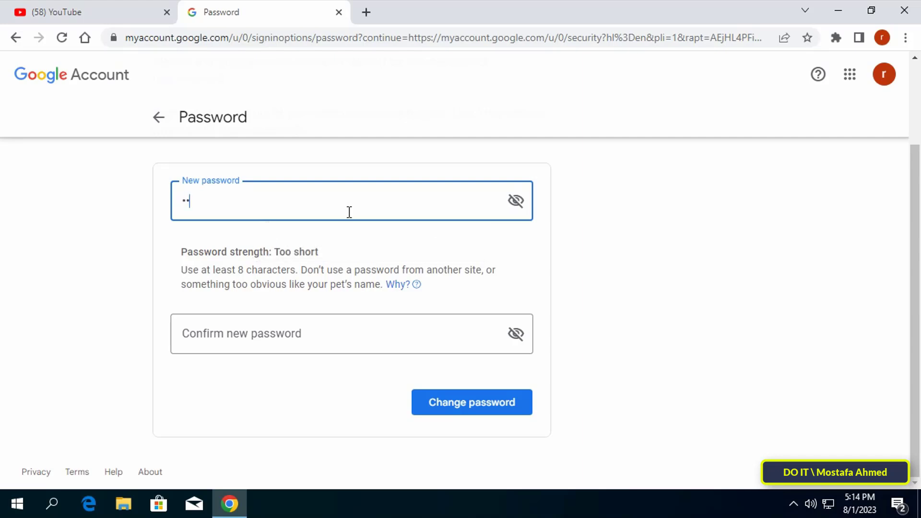
type("password")
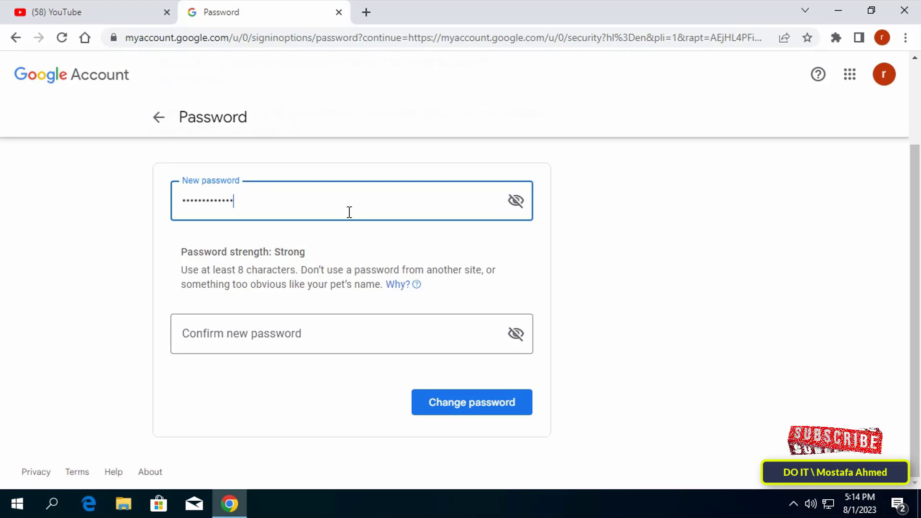
left_click(352, 333)
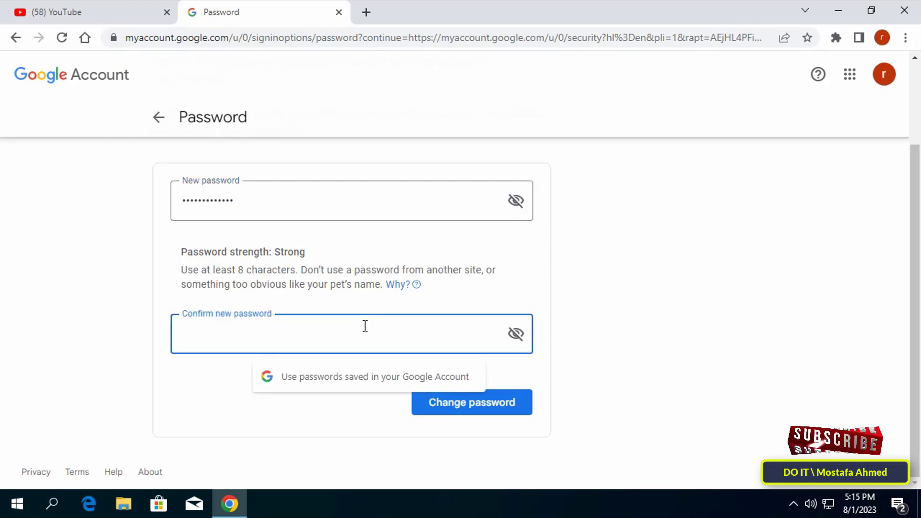
type("••••••")
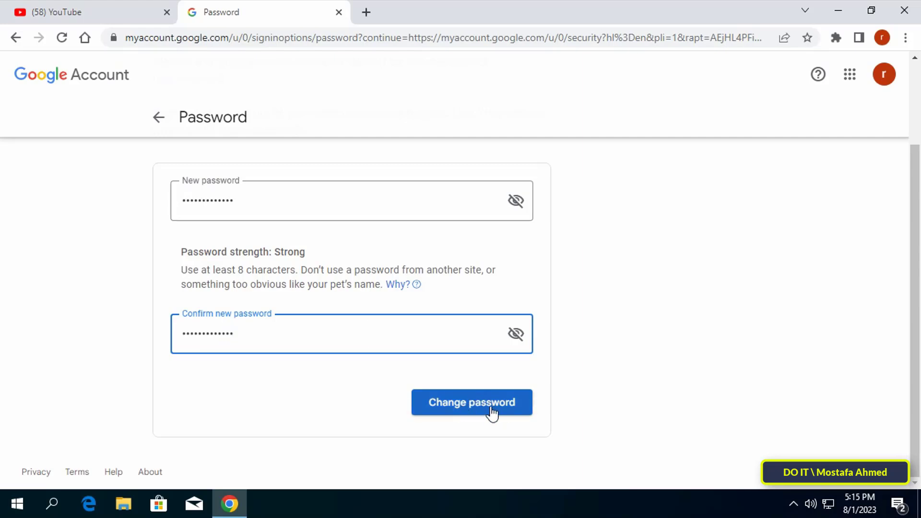
left_click(473, 402)
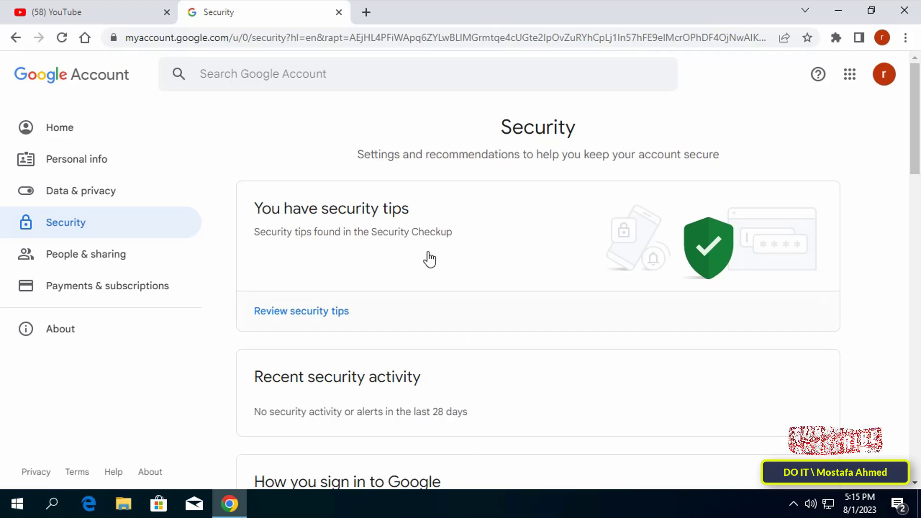
mouse_move(471, 112)
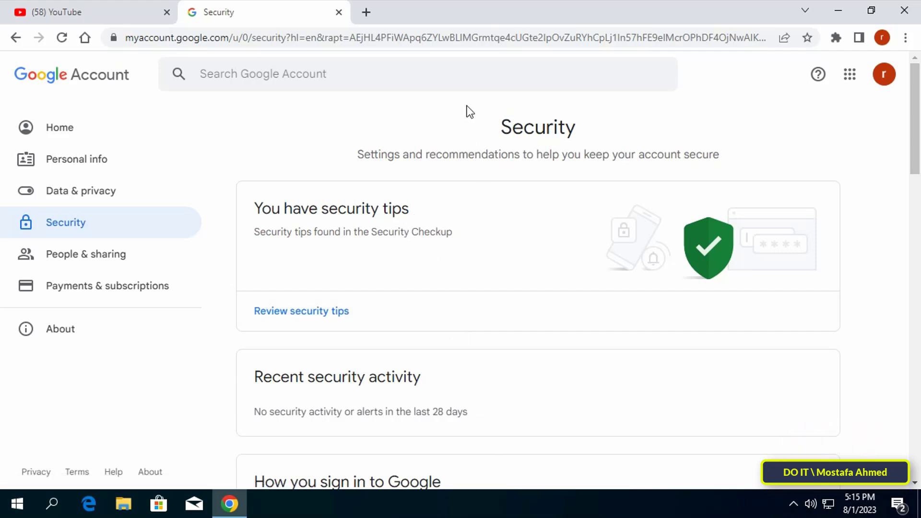